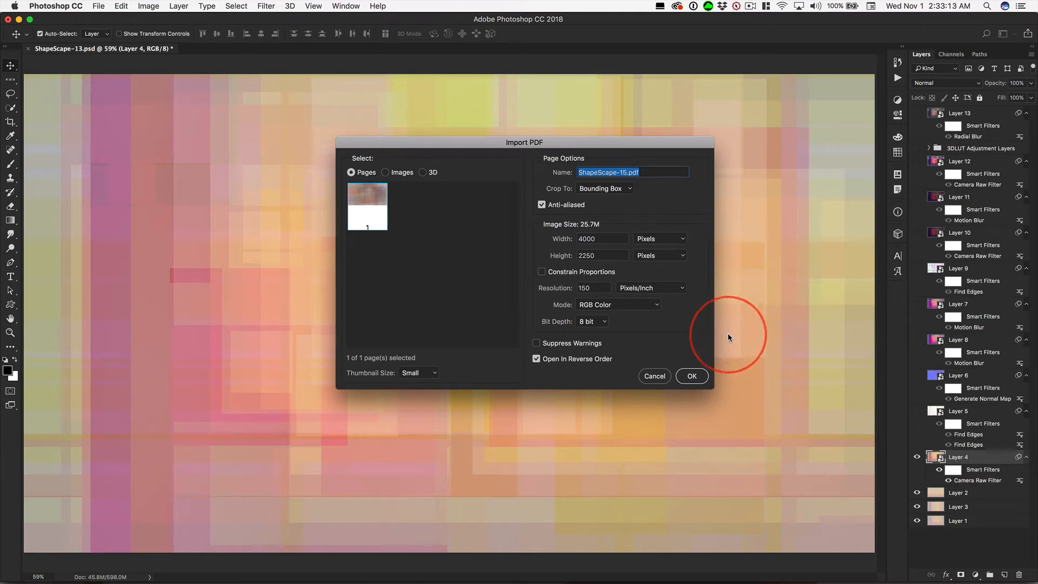
mouse_move(506, 146)
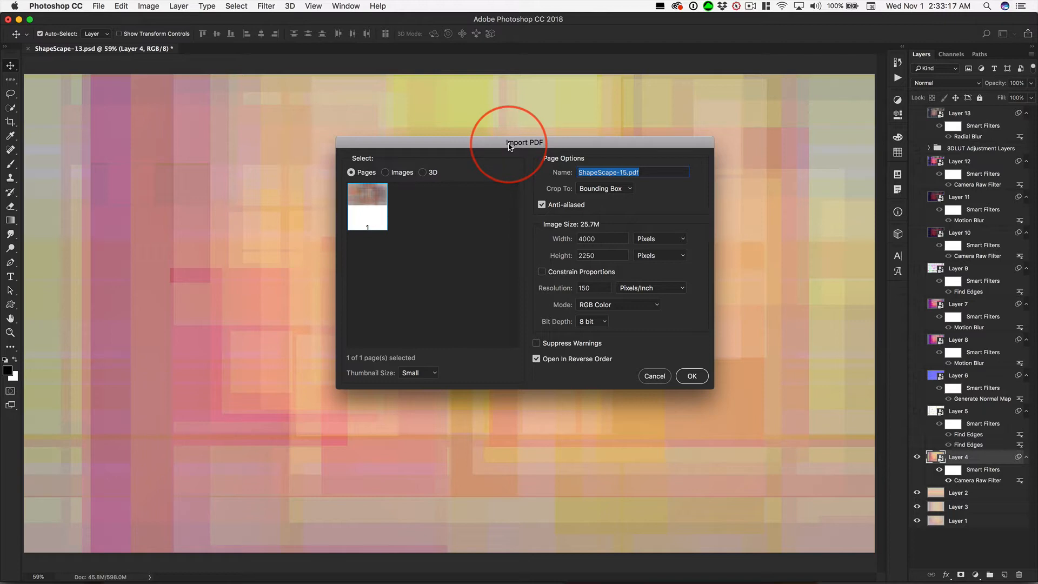
mouse_move(594, 288)
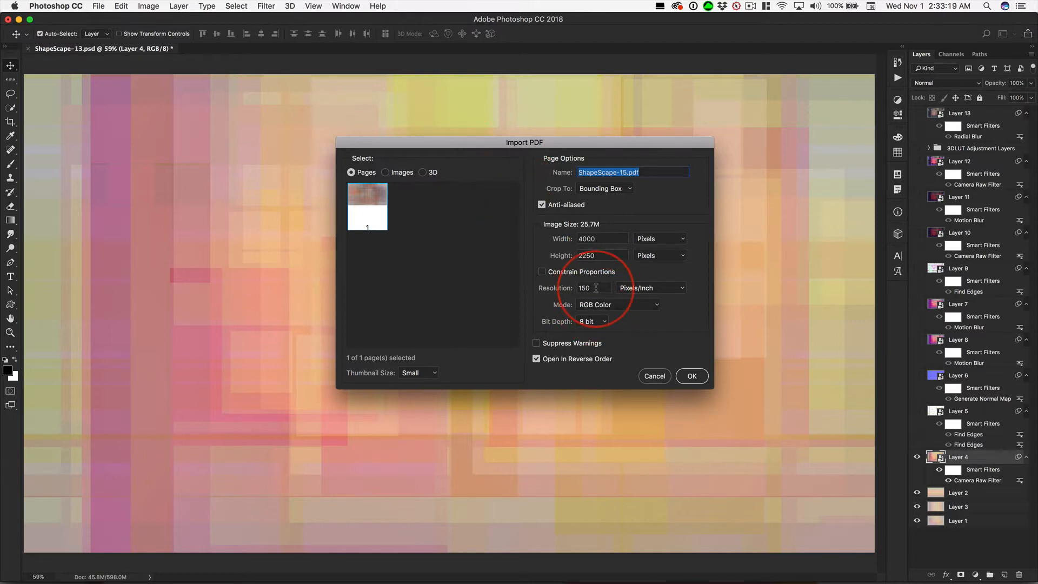
- Set the Import PDF resolution for ShapeScape-15.pdf to 150 pixels/inch
triple_click(589, 287)
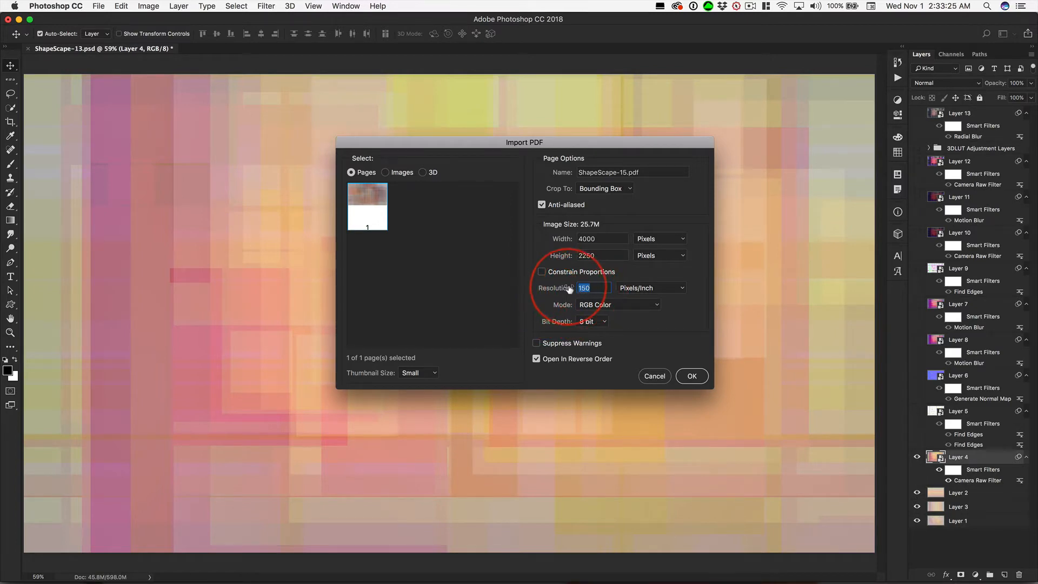
mouse_move(436, 310)
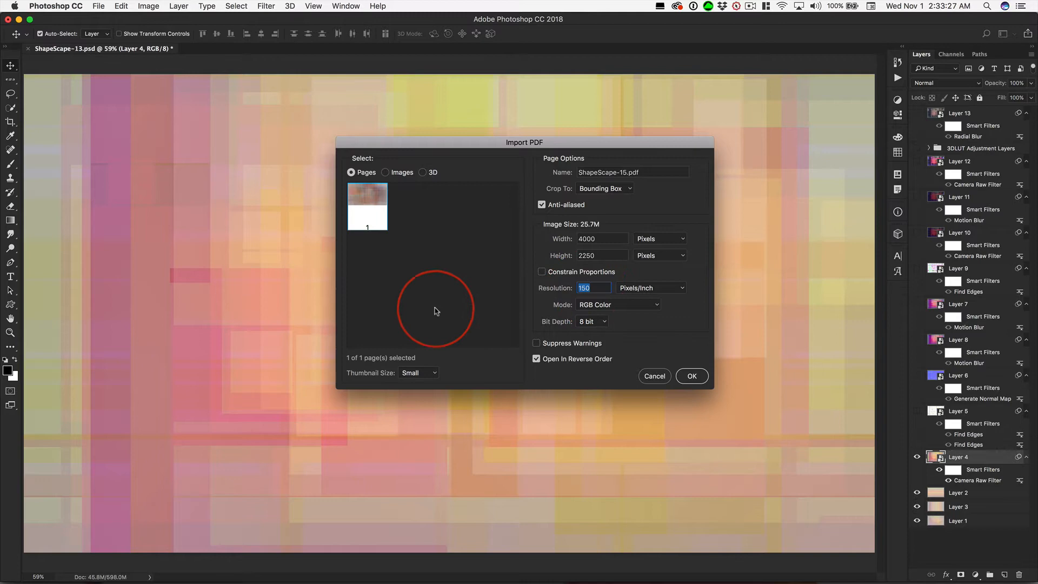
mouse_move(533, 302)
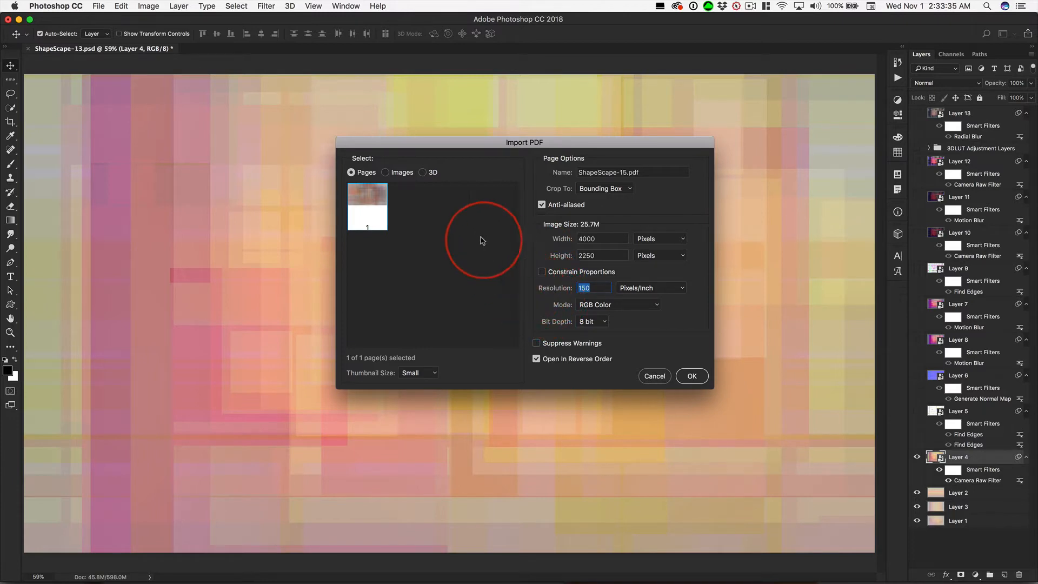
mouse_move(464, 225)
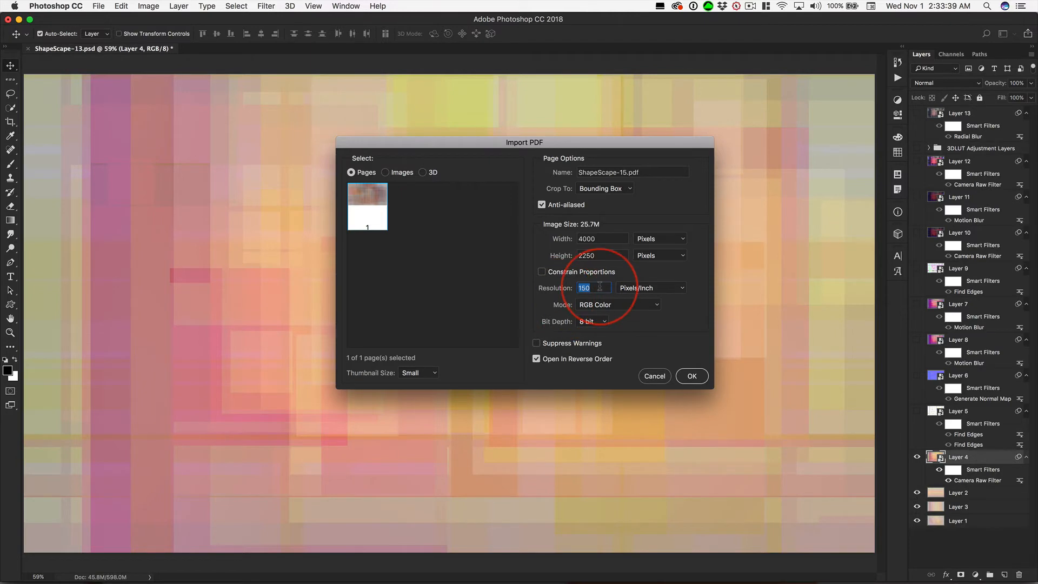
mouse_move(592, 287)
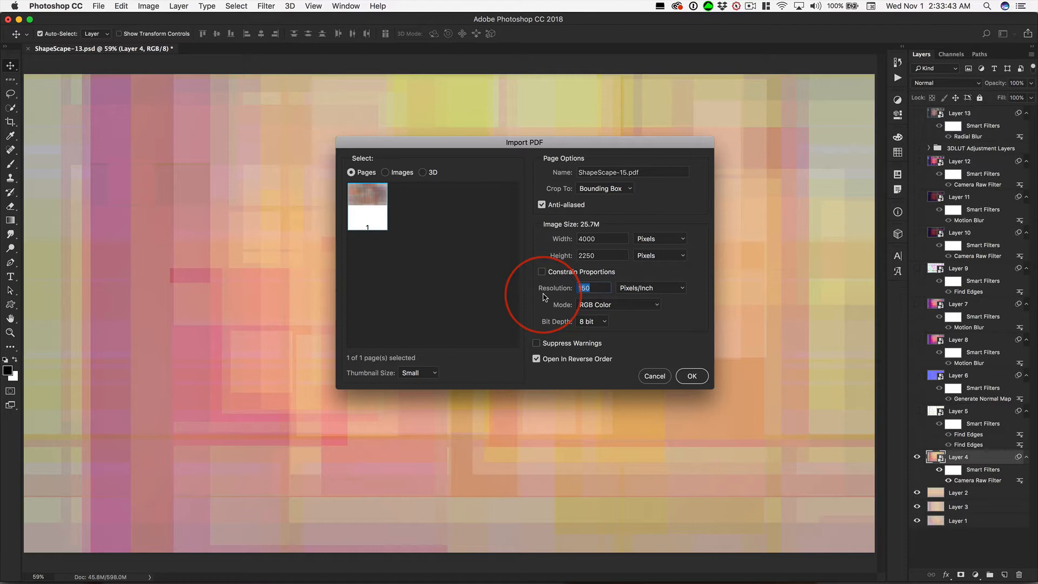
text(150)
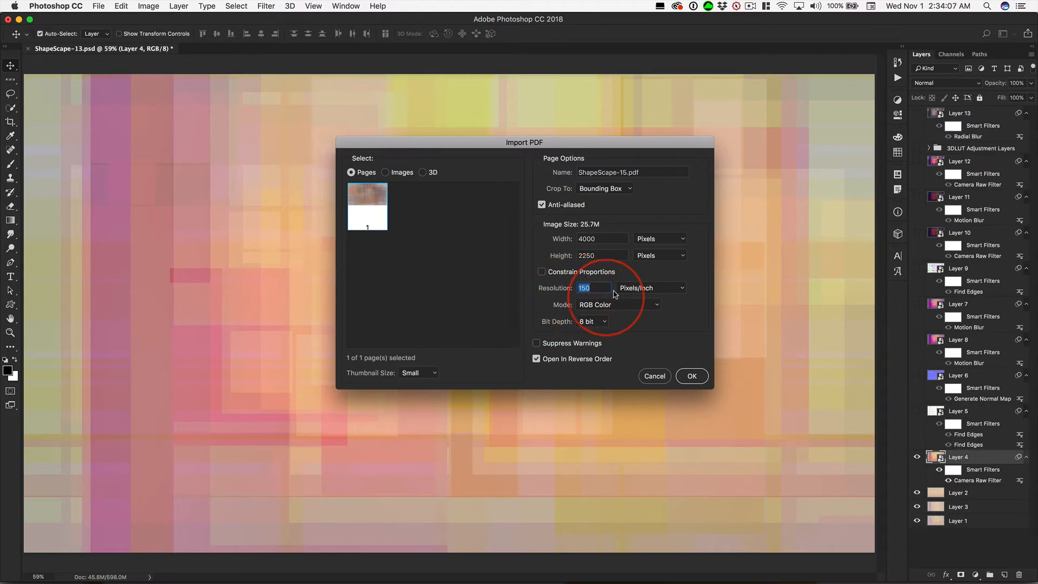
mouse_move(612, 250)
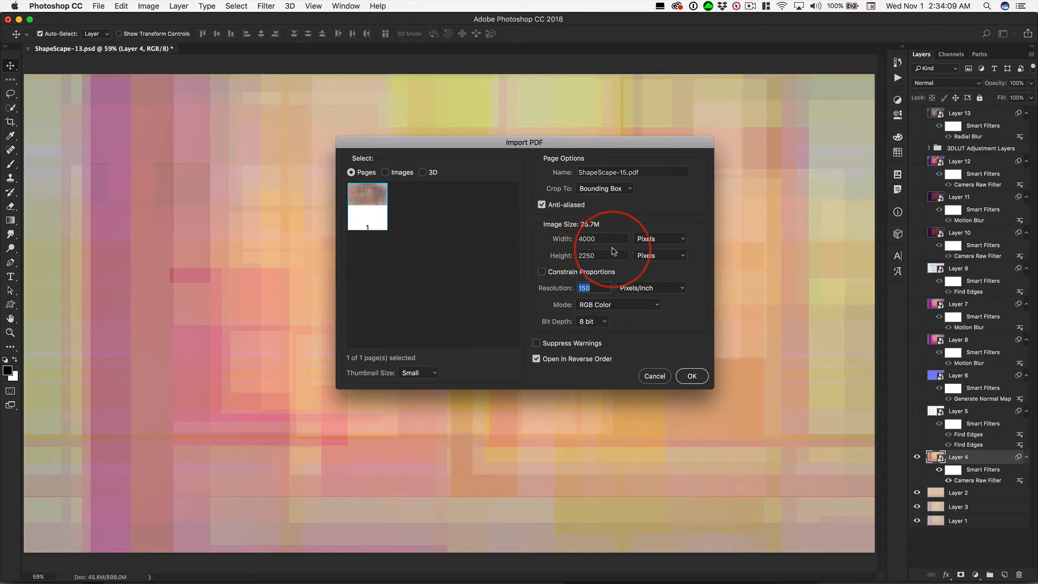
mouse_move(290, 270)
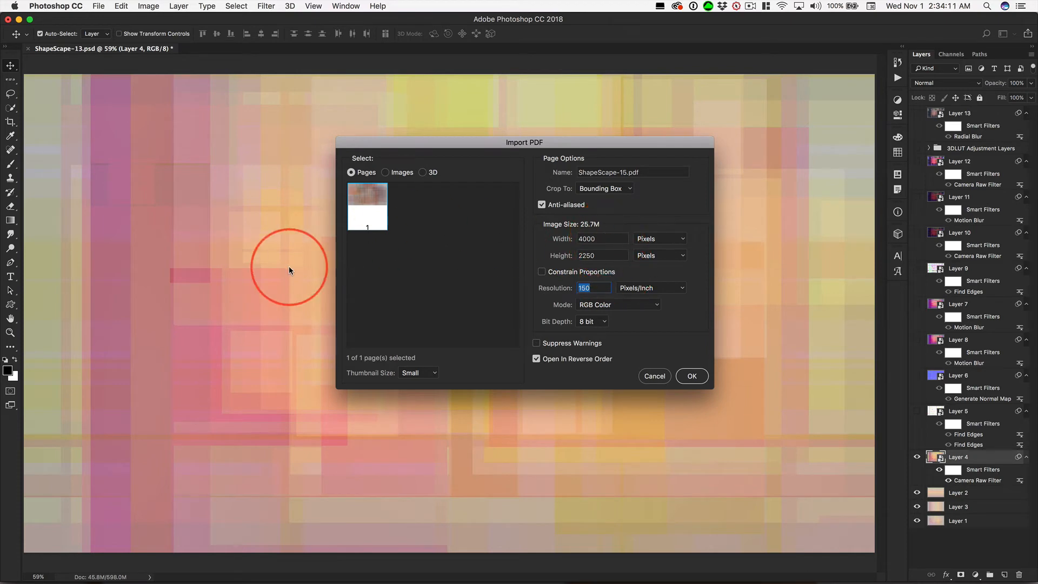
mouse_move(565, 228)
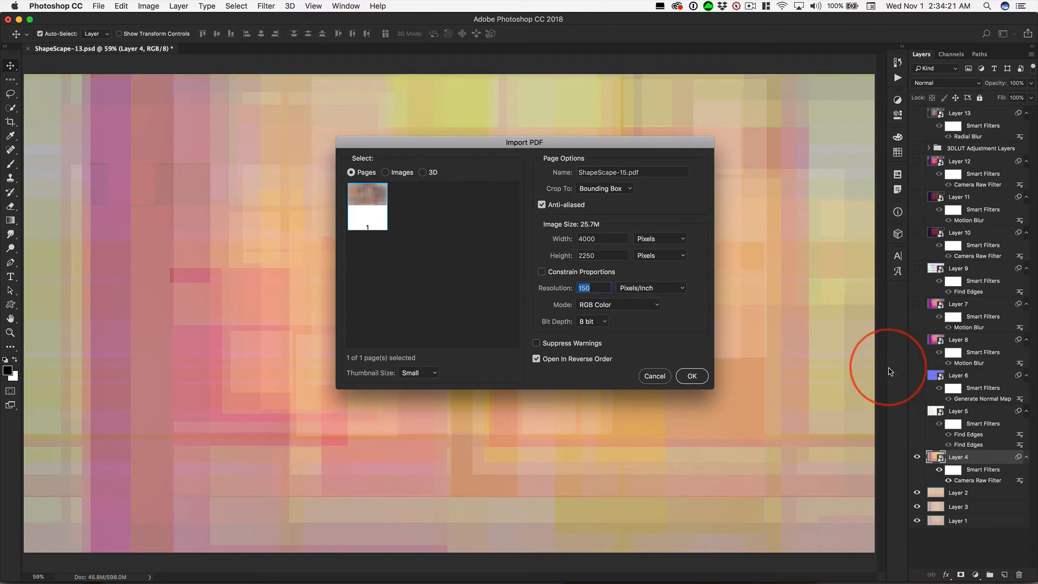
mouse_move(947, 455)
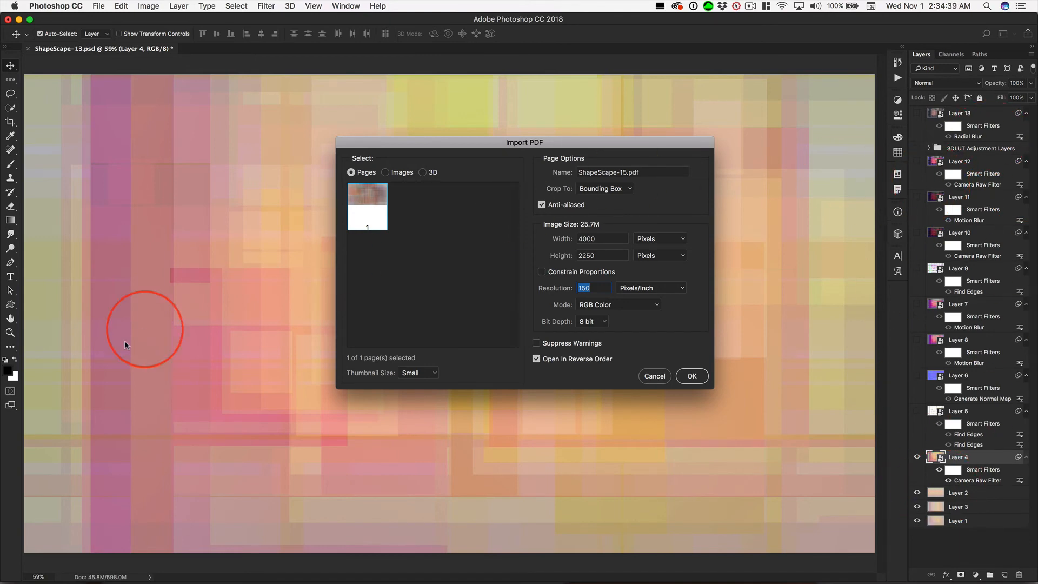
mouse_move(260, 266)
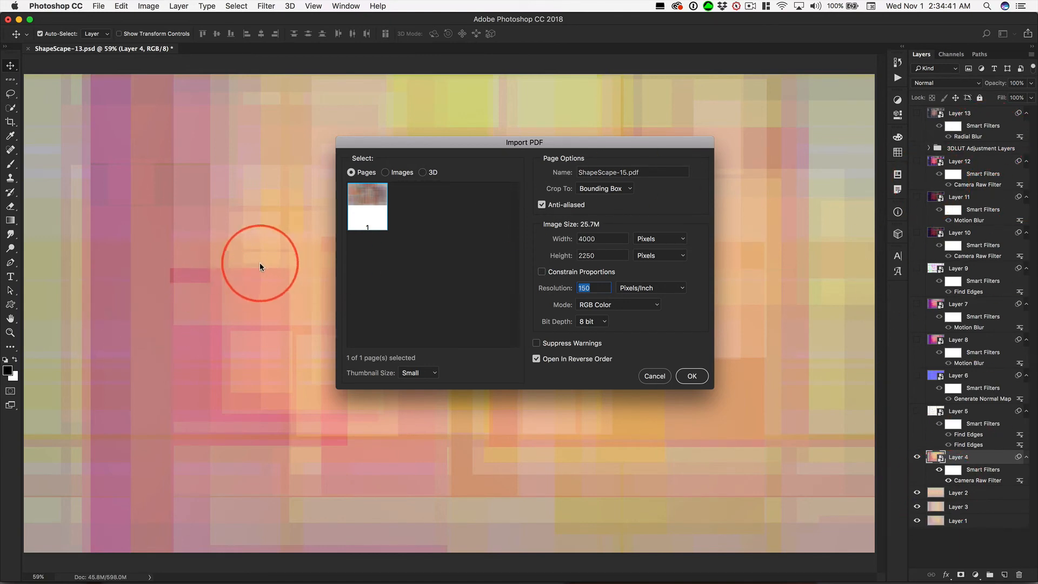
mouse_move(409, 302)
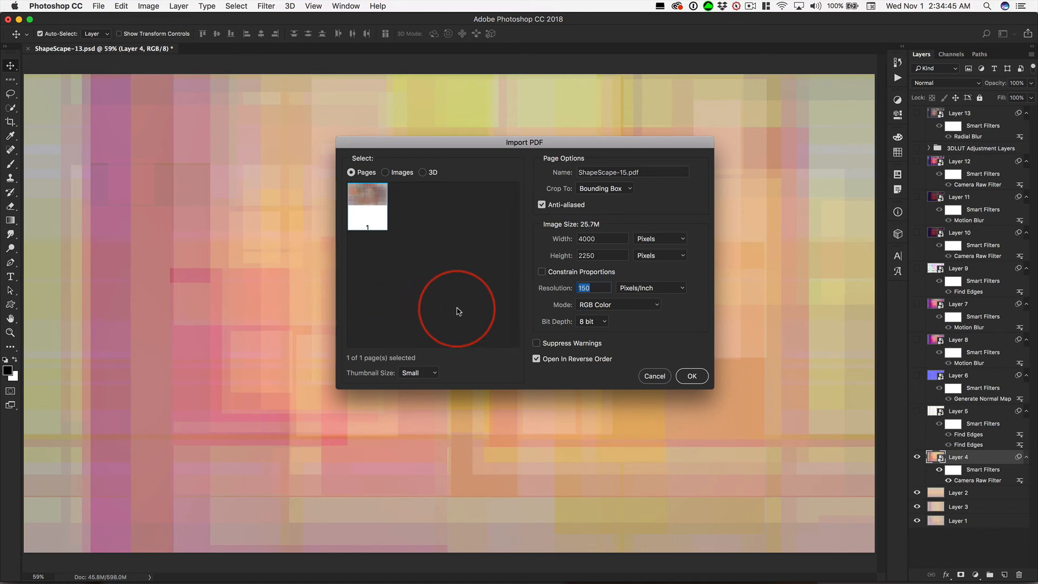
mouse_move(480, 305)
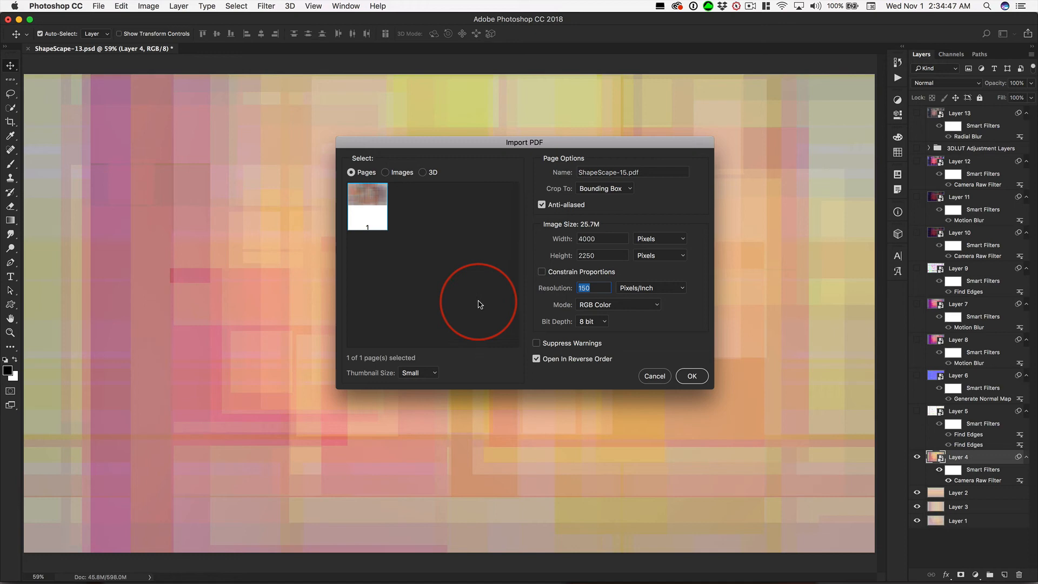
mouse_move(501, 258)
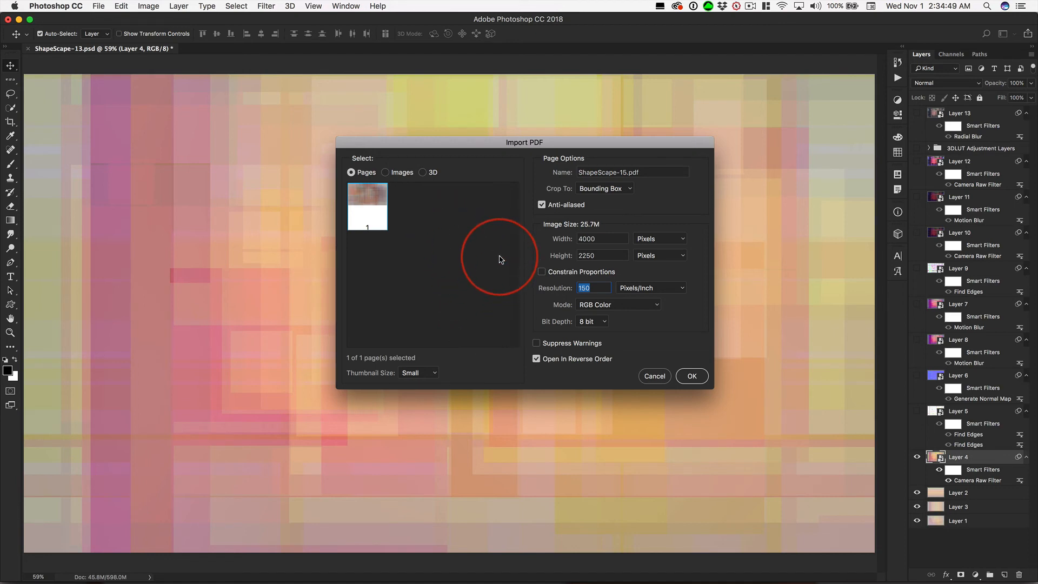
mouse_move(949, 493)
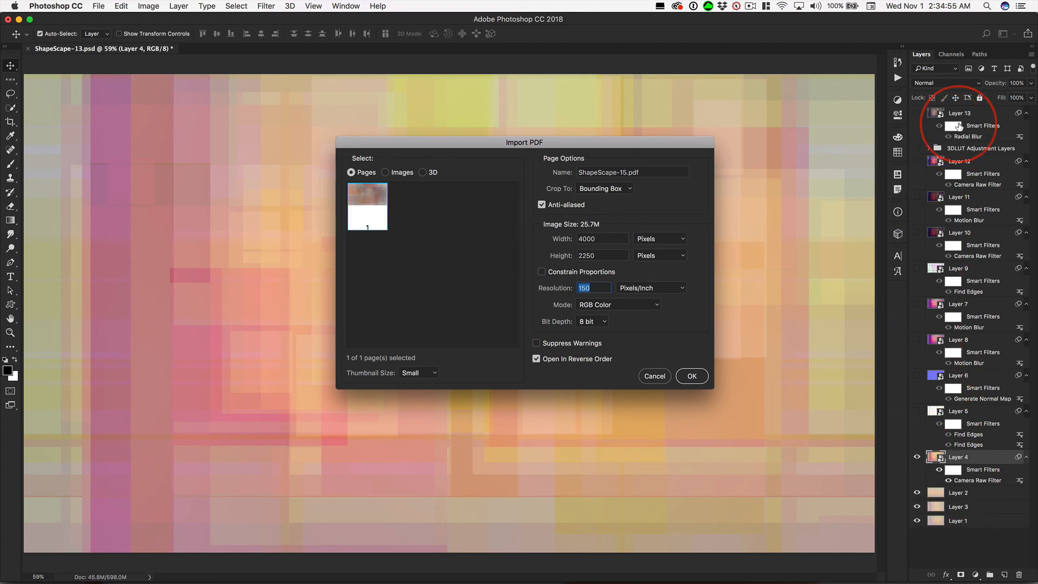
mouse_move(482, 207)
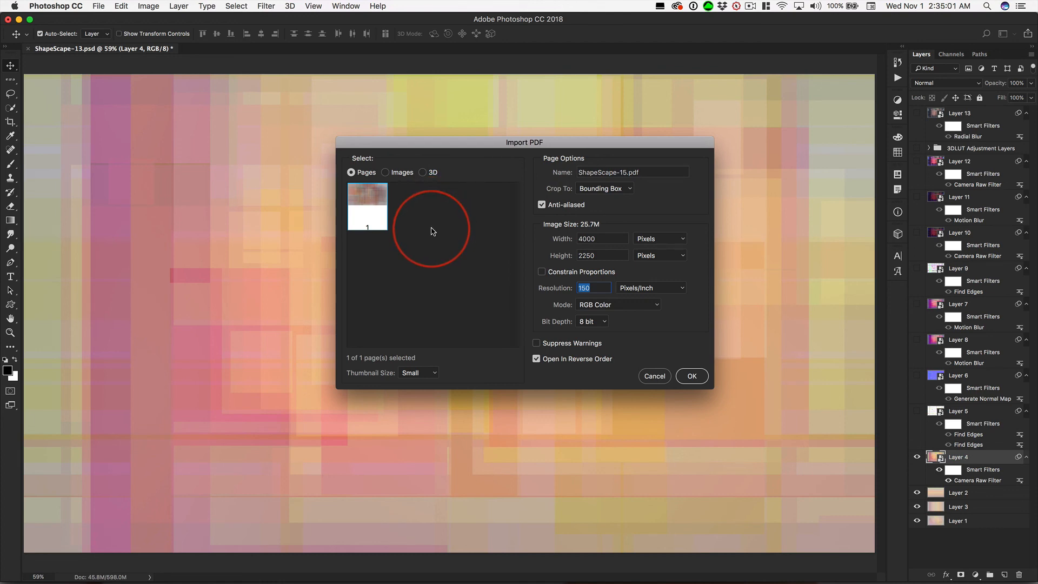
mouse_move(491, 297)
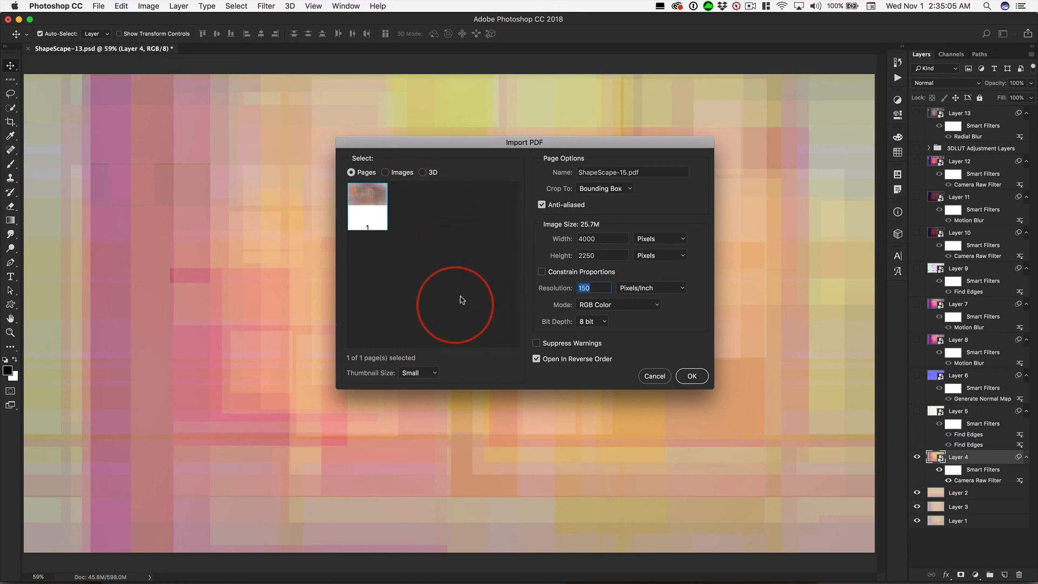
mouse_move(689, 351)
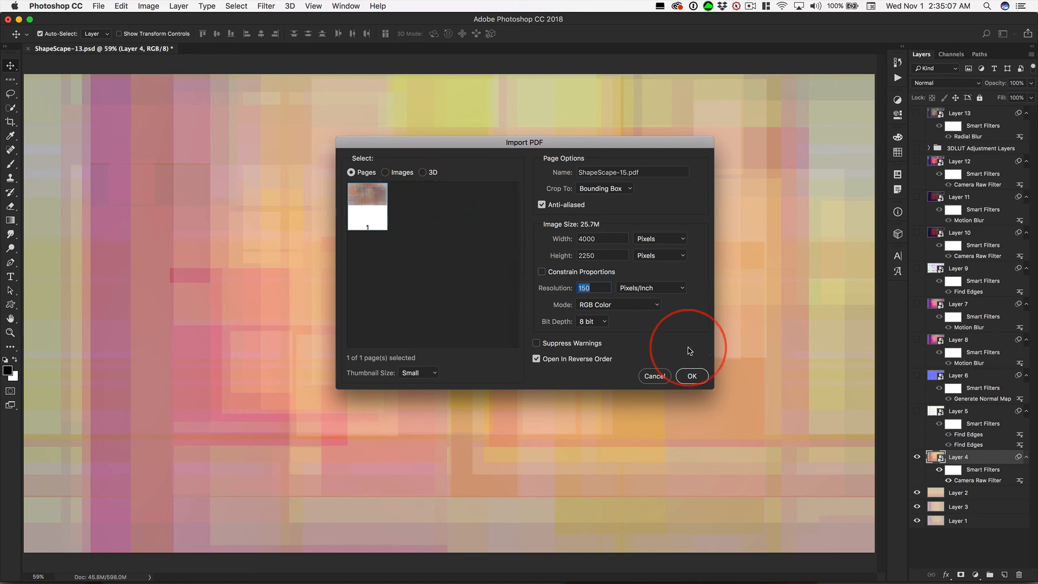
mouse_move(473, 269)
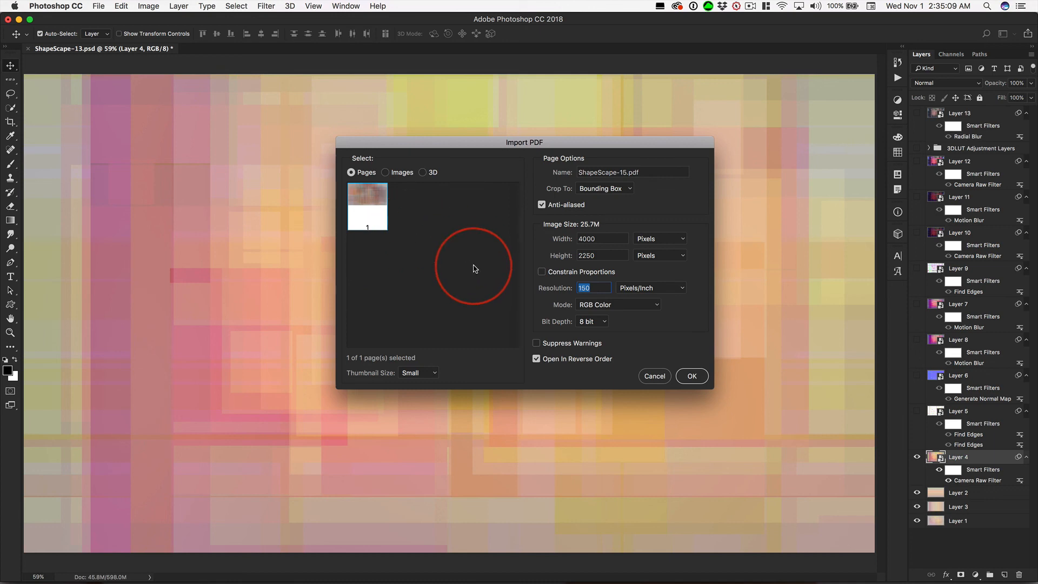